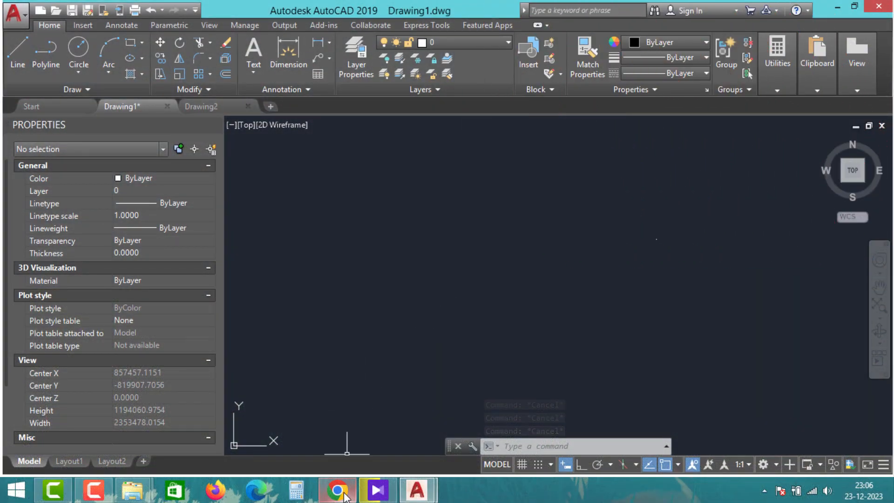
Step: Switch from the blank AutoCAD drawing to the Chrome browser
{"action": "left_click", "coordinate": [342, 488]}
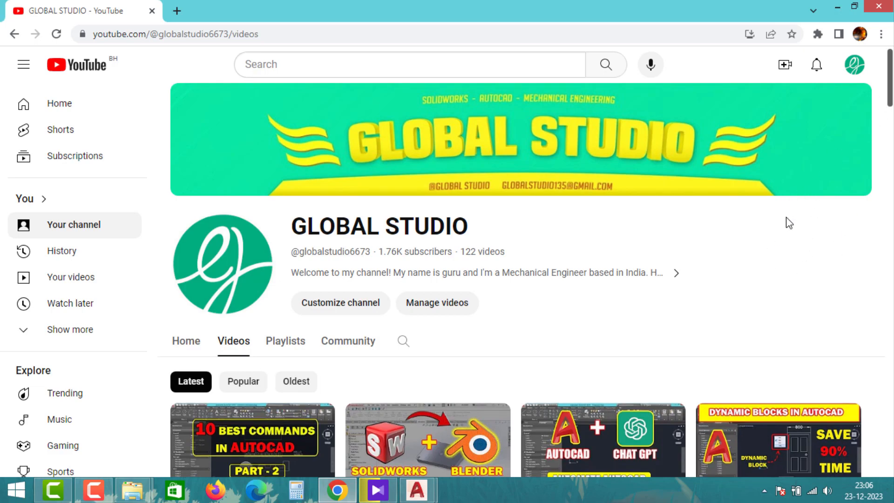
Step: Scroll down the channel's Videos list to browse its older uploads
{"action": "scroll", "scroll_direction": "down", "scroll_amount": 3}
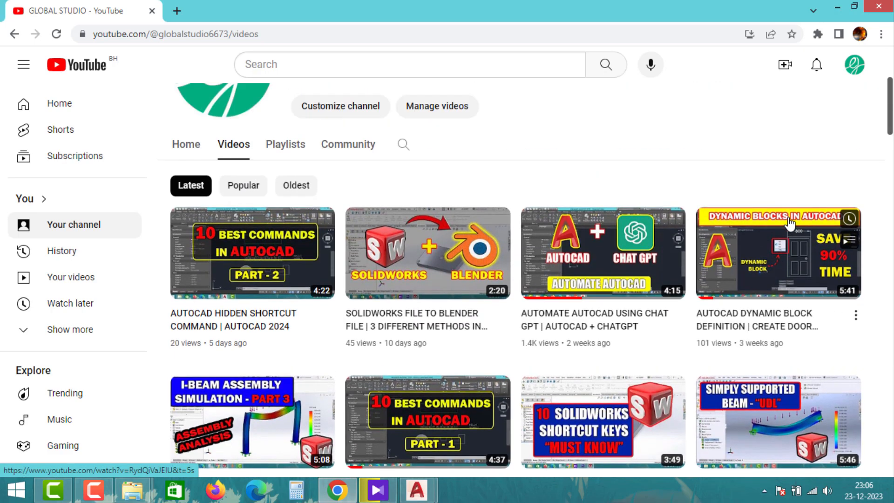
{"action": "scroll", "scroll_direction": "down", "scroll_amount": 3}
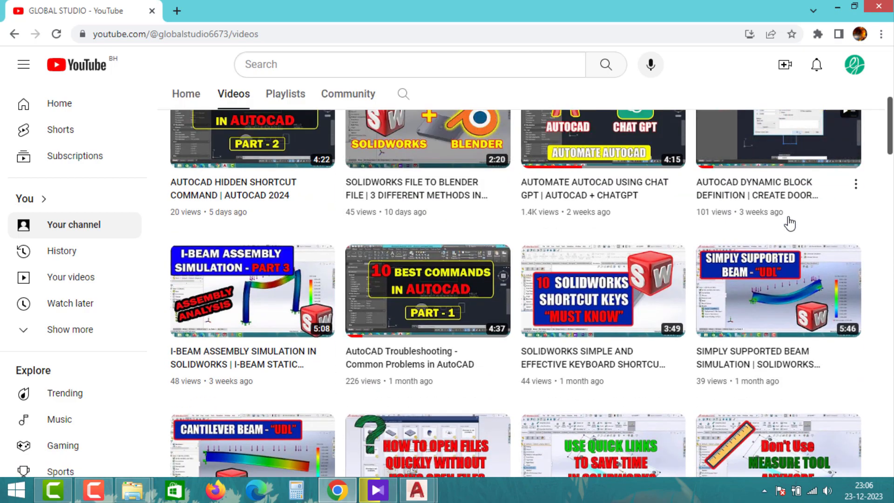
{"action": "scroll", "scroll_direction": "down", "scroll_amount": 3}
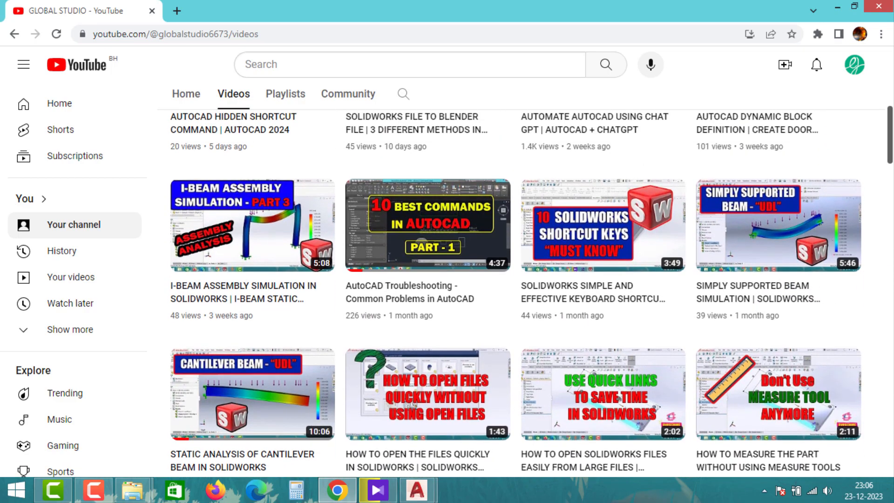
{"action": "scroll", "scroll_direction": "down", "scroll_amount": 3}
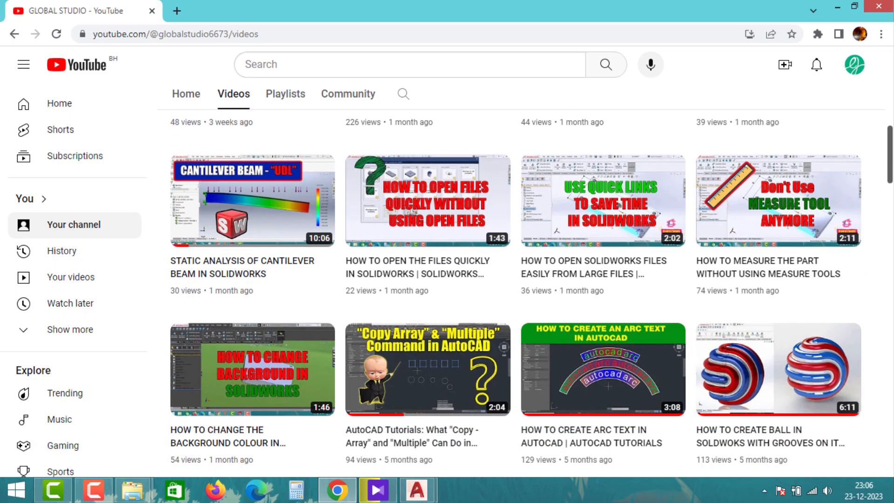
{"action": "scroll", "scroll_direction": "down", "scroll_amount": 3}
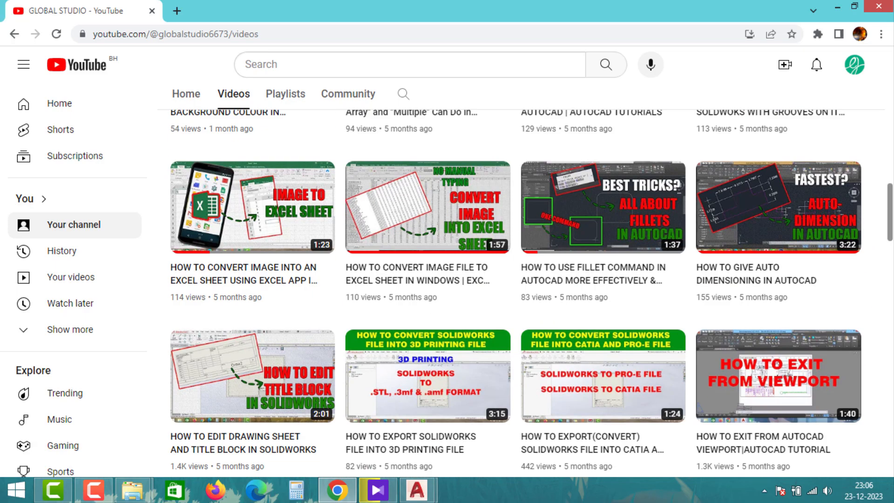
{"action": "scroll", "scroll_direction": "down", "scroll_amount": 3}
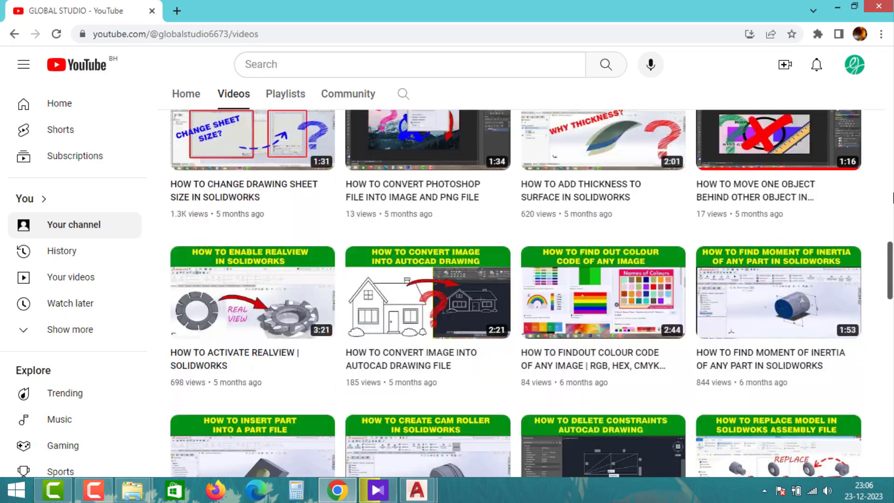
{"action": "scroll", "scroll_direction": "down", "scroll_amount": 3}
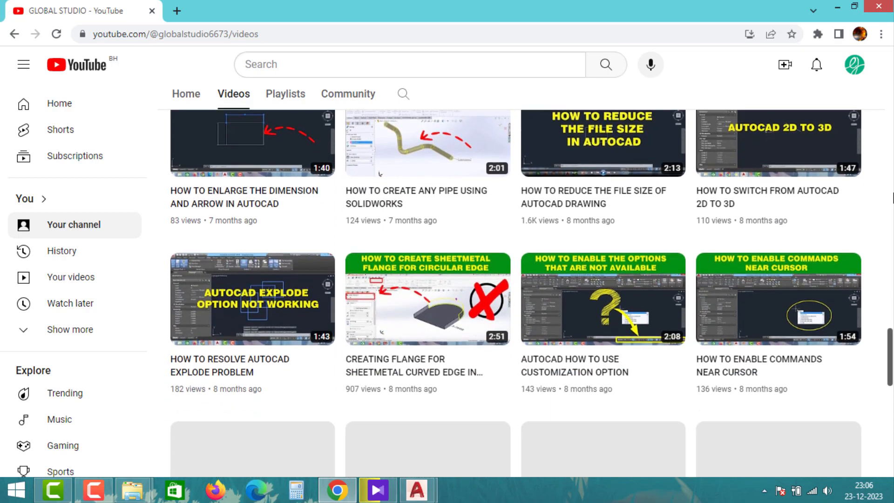
{"action": "scroll", "scroll_direction": "down", "scroll_amount": 3}
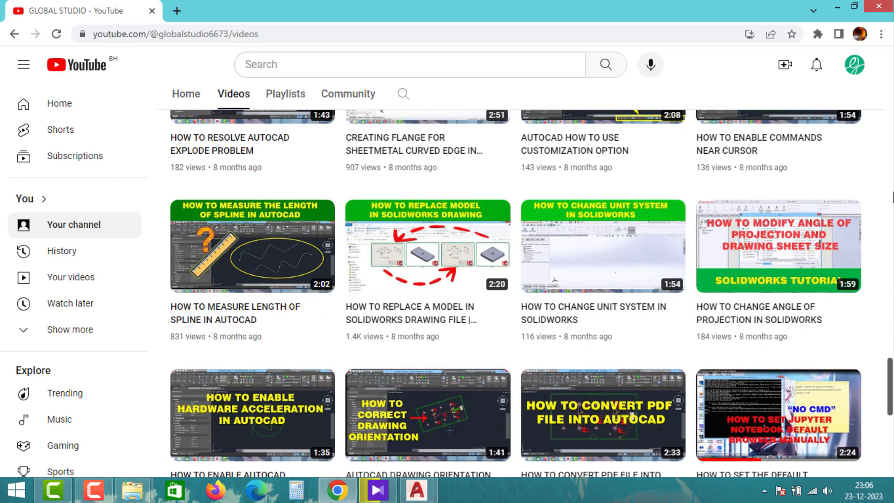
{"action": "scroll", "scroll_direction": "up", "scroll_amount": 3}
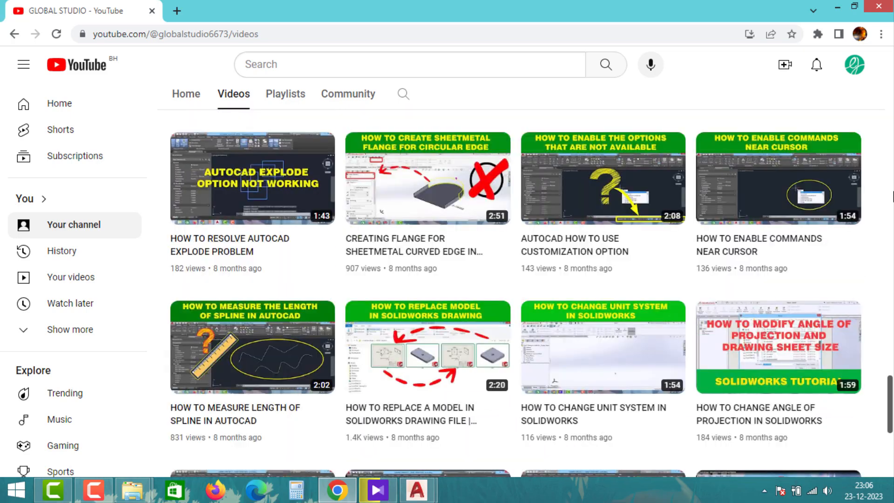
{"action": "scroll", "scroll_direction": "down", "scroll_amount": 3}
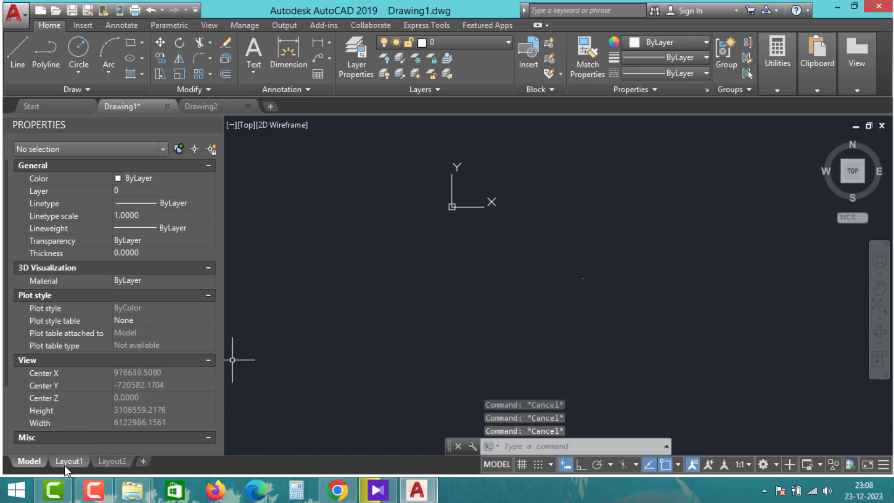
{"action": "mouse_move", "coordinate": [69, 469]}
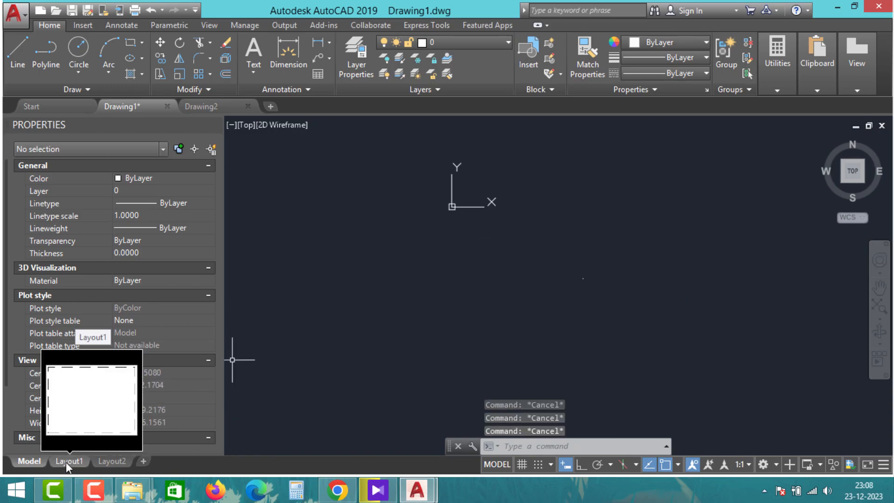
Step: Preview the nine squares on Layout1, cancel the pending line, and return to Model
{"action": "left_click", "coordinate": [69, 461]}
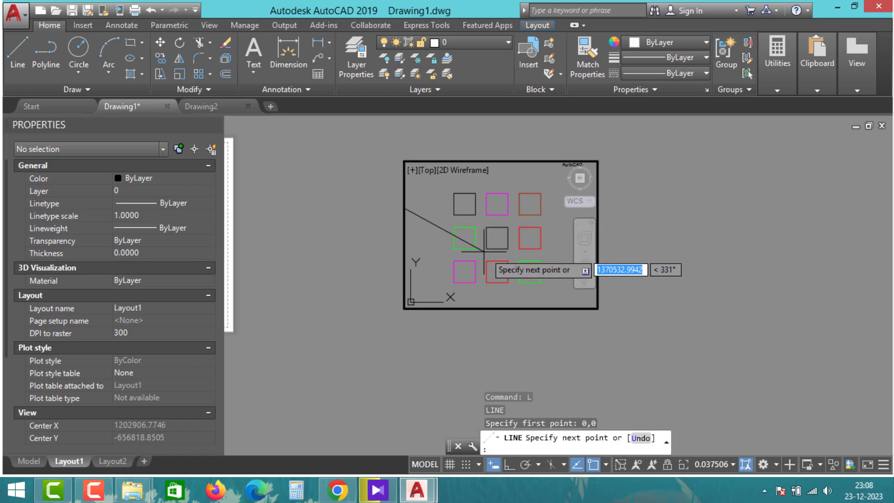
{"action": "key", "text": "Escape"}
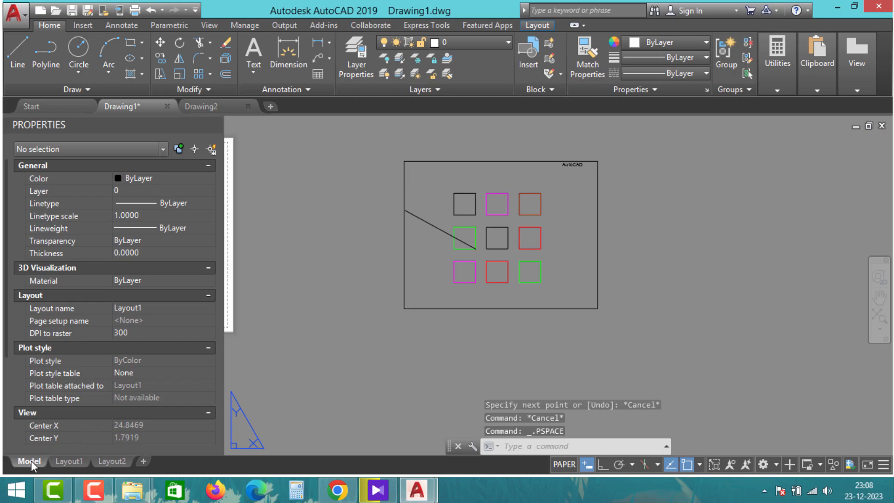
{"action": "left_click", "coordinate": [22, 461]}
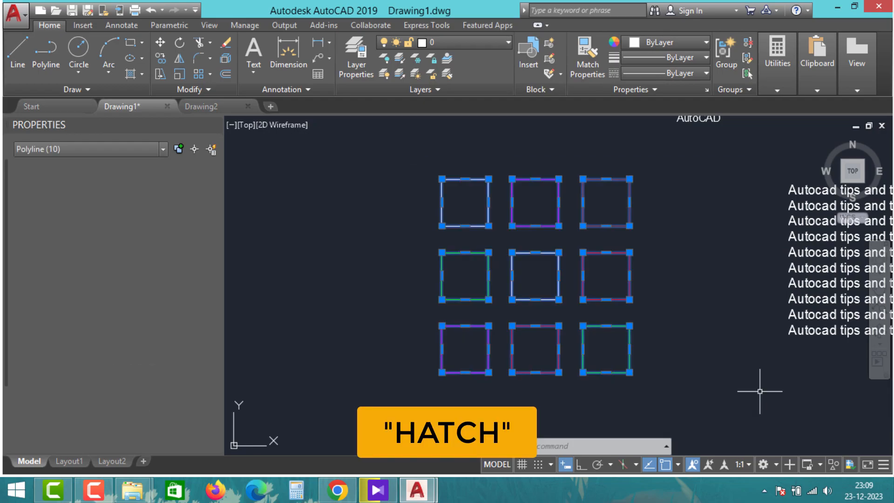
Step: Run HATCH and pick inside the top-left square as the fill area
{"action": "type", "text": "H"}
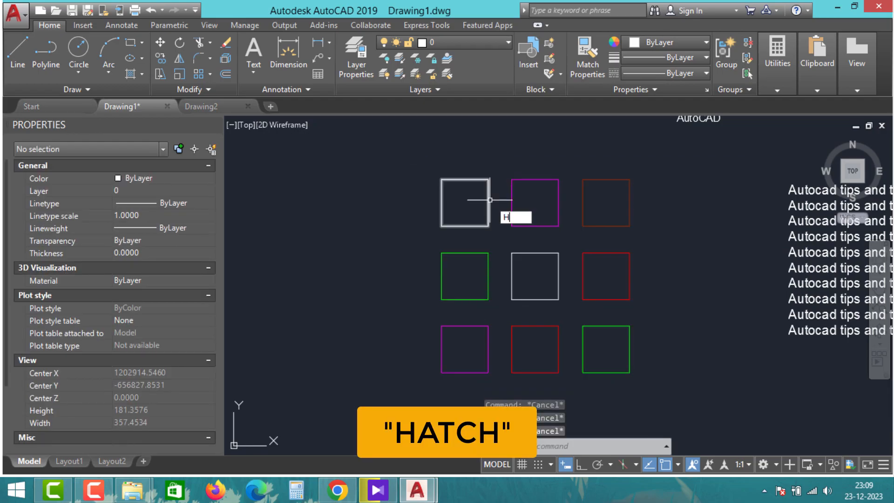
{"action": "key", "text": "Enter"}
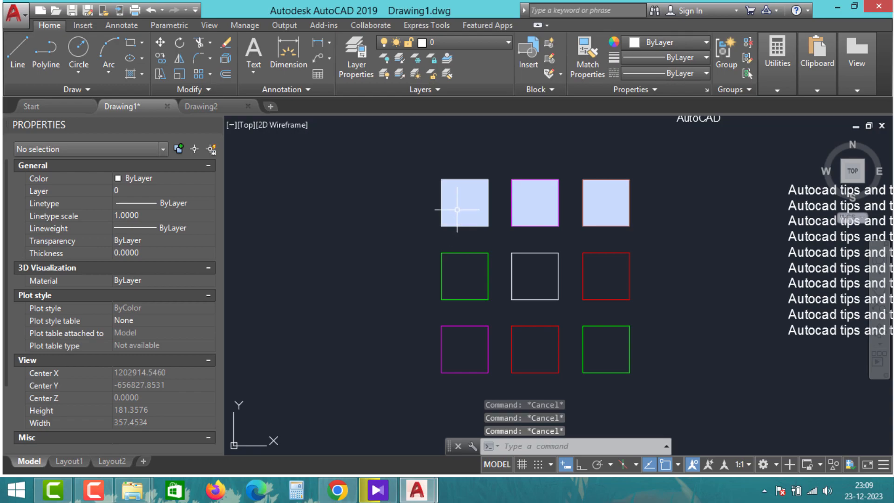
{"action": "left_click", "coordinate": [534, 202]}
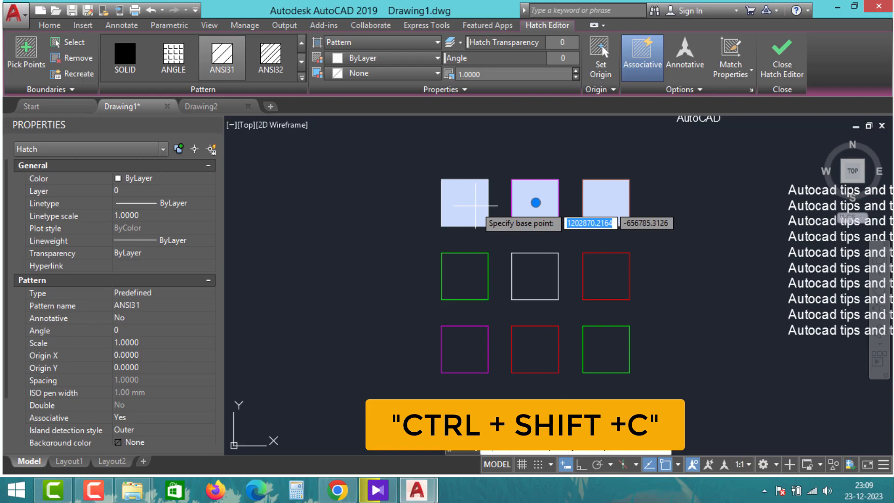
Step: Copy the hatched squares with a base point and paste them into Drawing2
{"action": "key", "text": "ctrl+shift+c"}
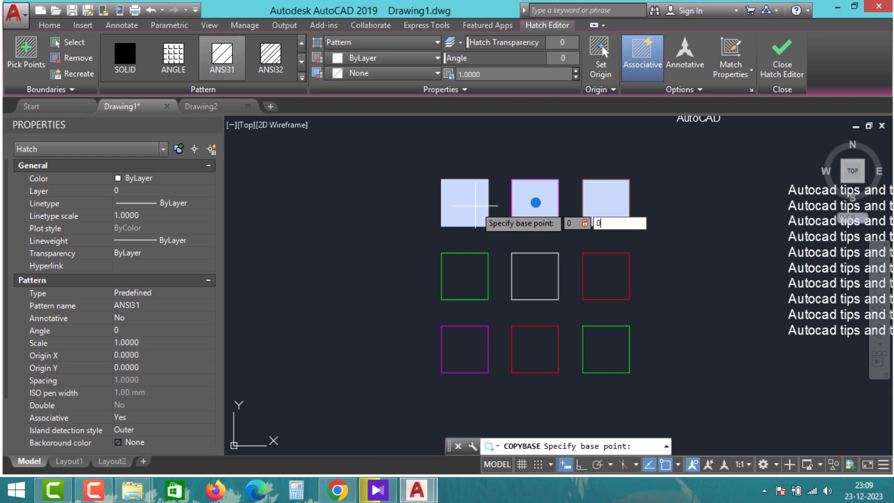
{"action": "key", "text": "Enter"}
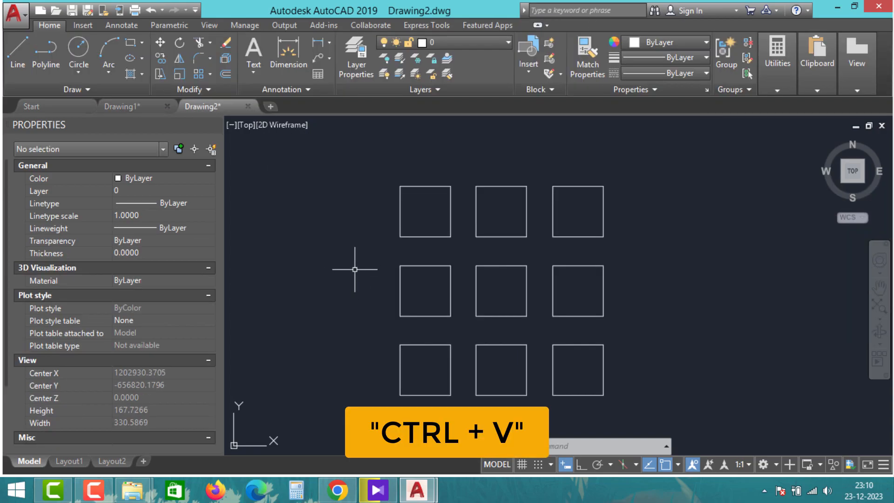
{"action": "key", "text": "Ctrl+v"}
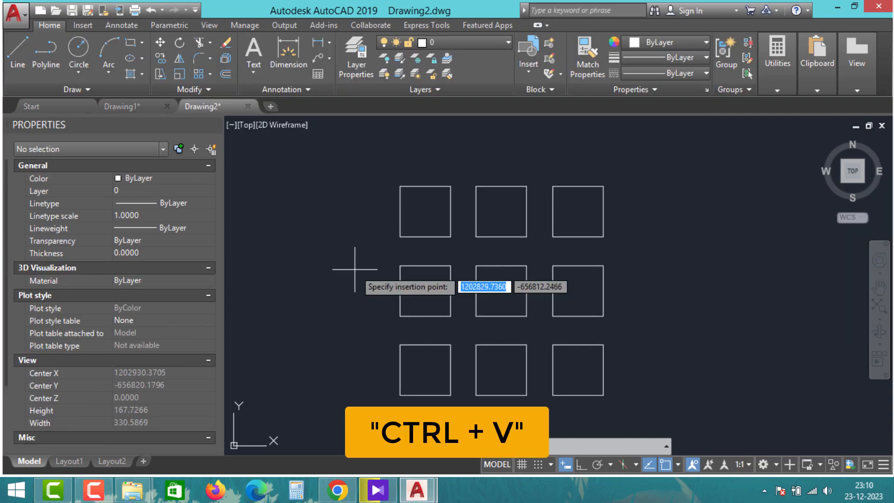
{"action": "key", "text": "Ctrl+v"}
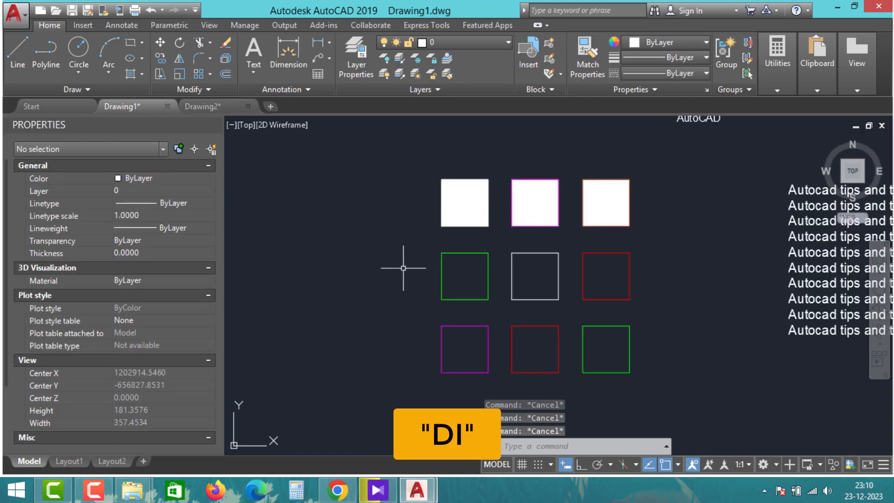
Step: Start a distance measurement with D in Drawing1
{"action": "type", "text": "D"}
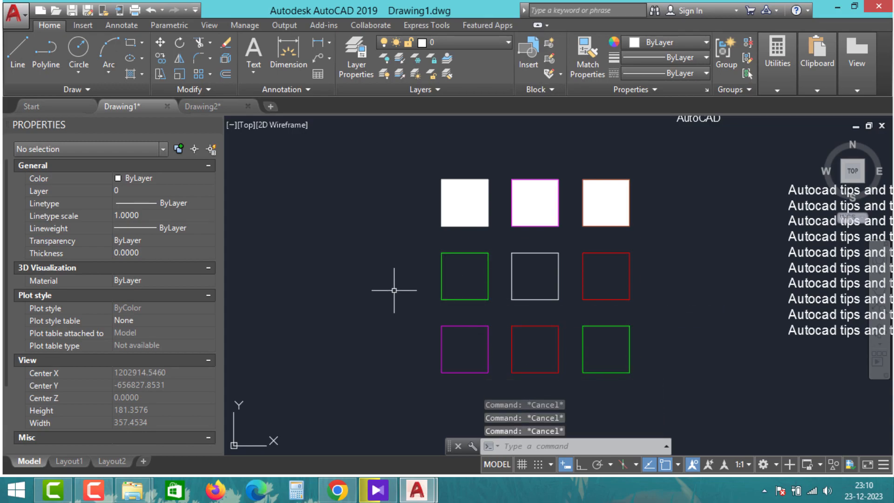
{"action": "mouse_move", "coordinate": [408, 285]}
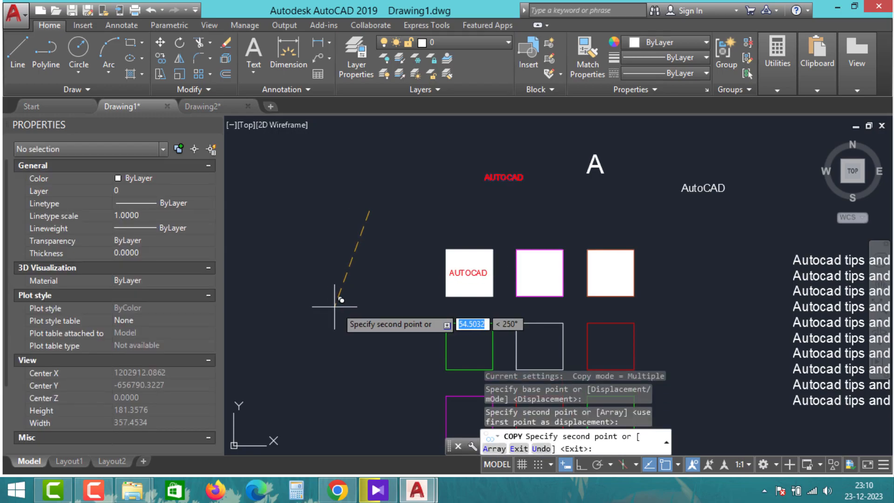
Step: Finish placing the copied AUTOCAD text and mask it with TEXTMASK
{"action": "key", "text": "Escape"}
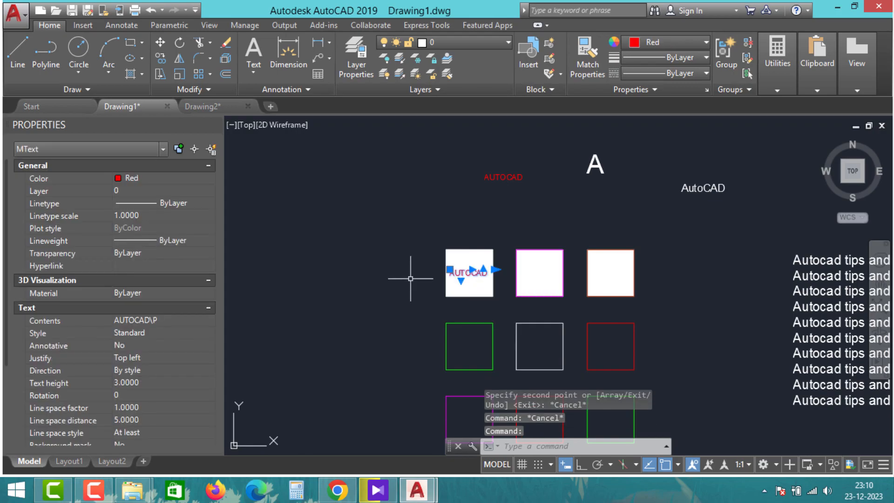
{"action": "type", "text": "TEXTMASK"}
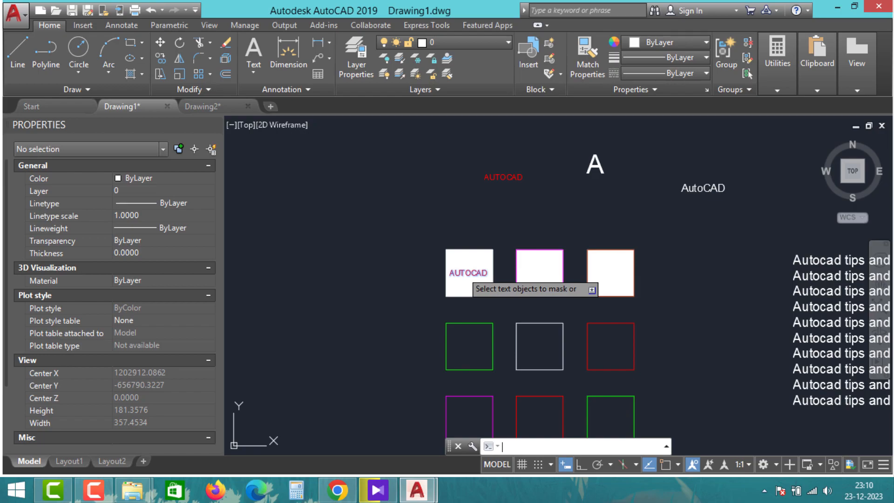
{"action": "left_click", "coordinate": [464, 272]}
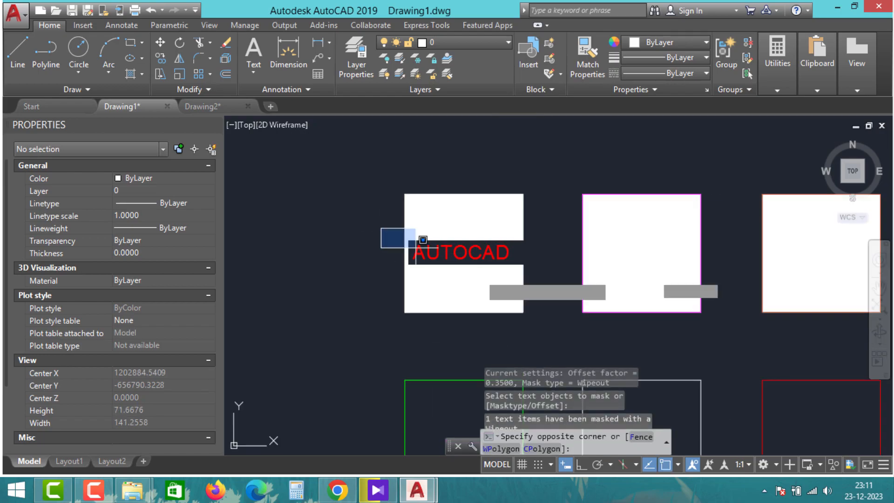
{"action": "key", "text": "Escape"}
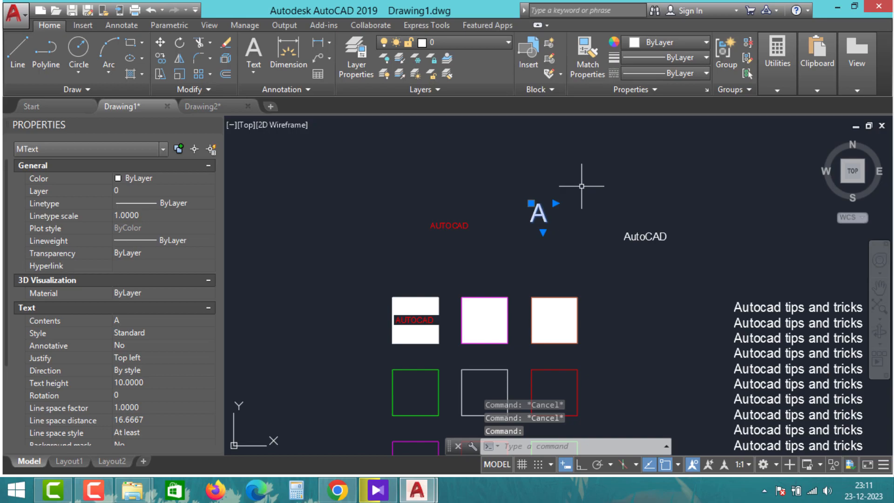
Step: Run TCIRCLE on the letter A using Circles at Constant size
{"action": "type", "text": "TCI"}
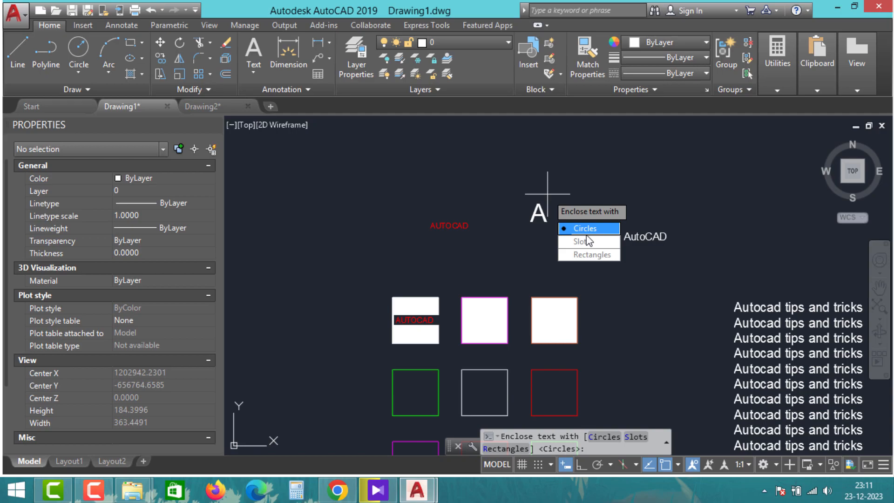
{"action": "mouse_move", "coordinate": [593, 234]}
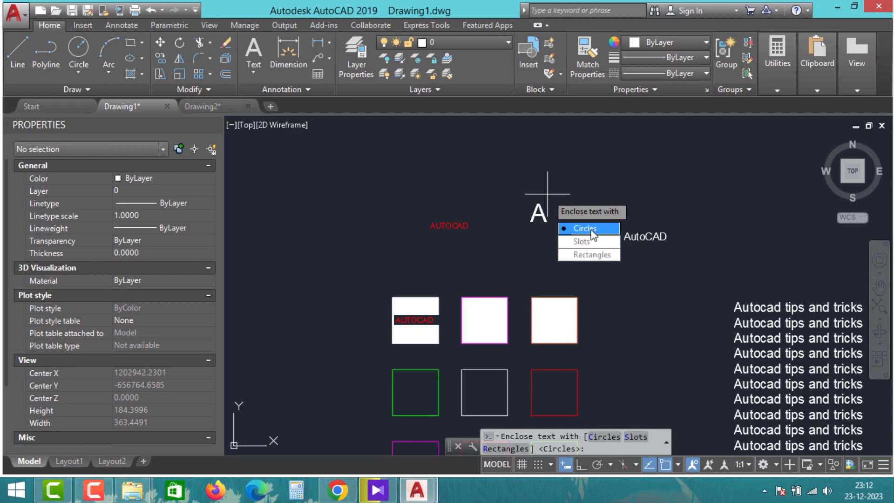
{"action": "left_click", "coordinate": [584, 228]}
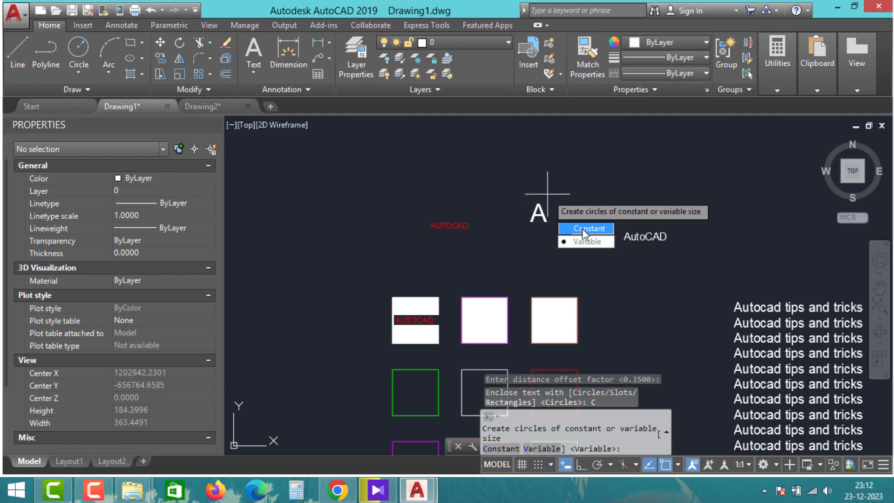
{"action": "left_click", "coordinate": [586, 228]}
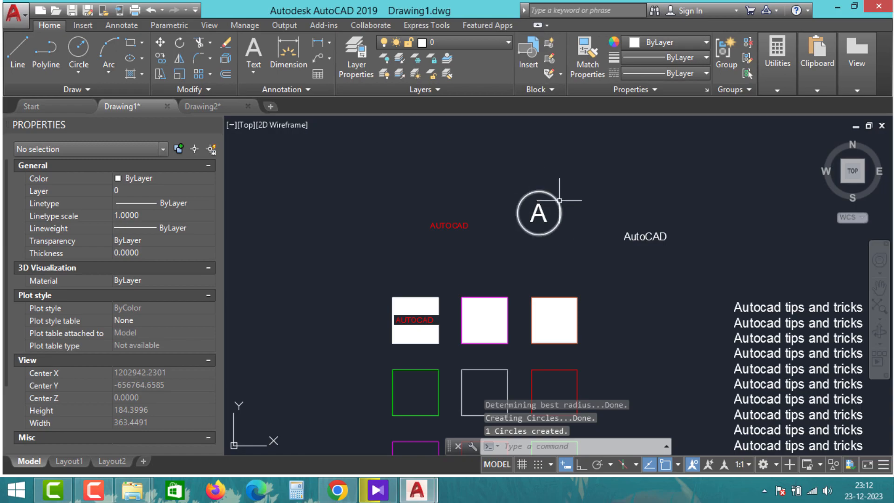
{"action": "left_click", "coordinate": [538, 213]}
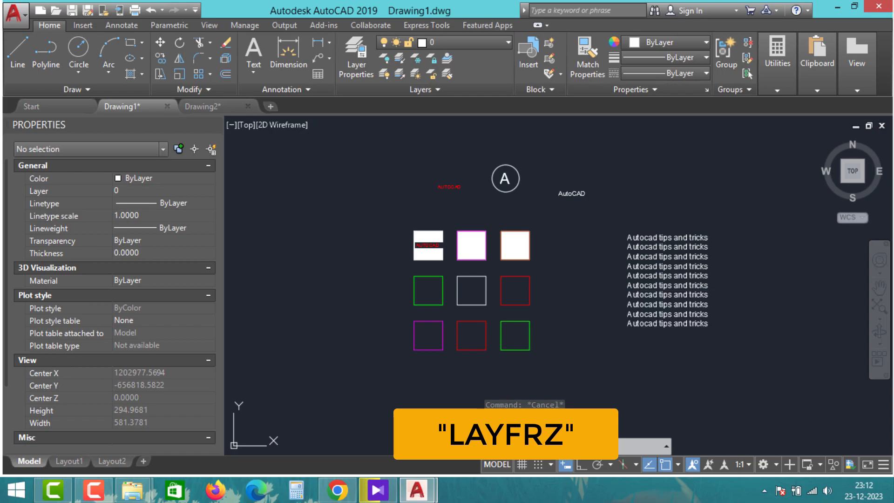
{"action": "key", "text": "Enter"}
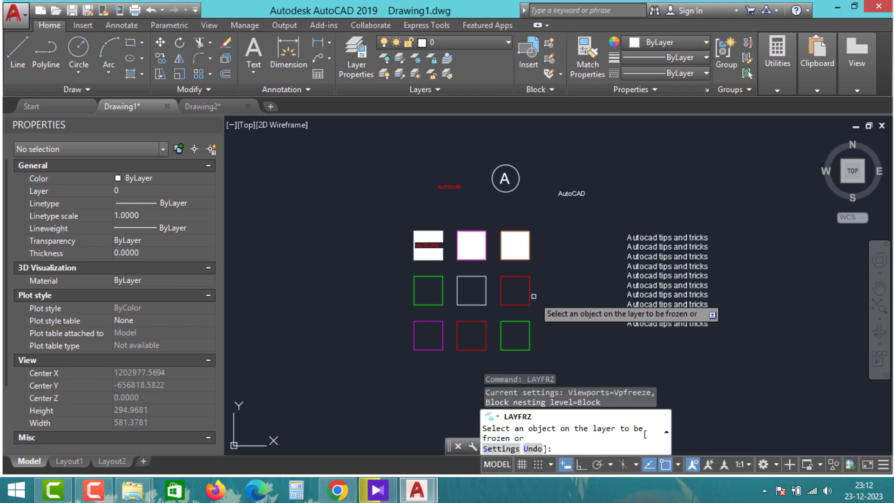
{"action": "left_click", "coordinate": [515, 290]}
{"action": "type", "text": "LAY"}
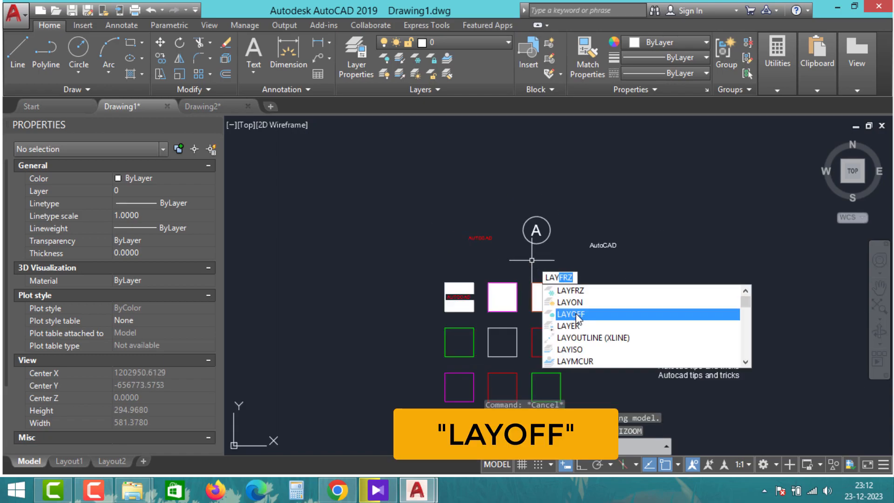
{"action": "left_click", "coordinate": [471, 343]}
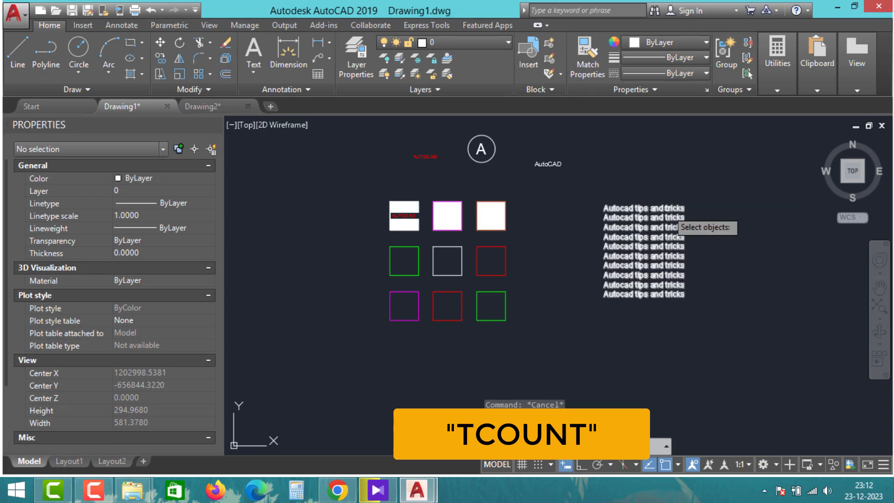
Step: Number the ten tips lines 1–10 top to bottom as prefixes, then select the list
{"action": "left_click", "coordinate": [650, 217]}
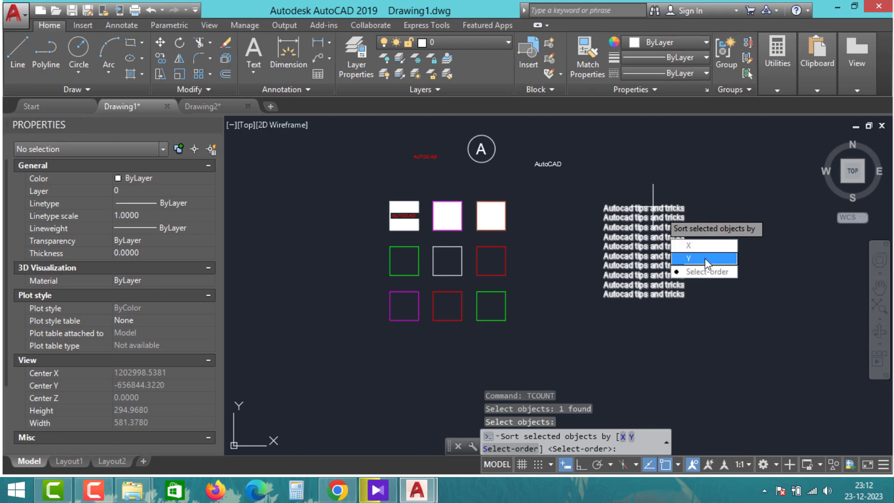
{"action": "left_click", "coordinate": [703, 258]}
{"action": "type", "text": "1,1"}
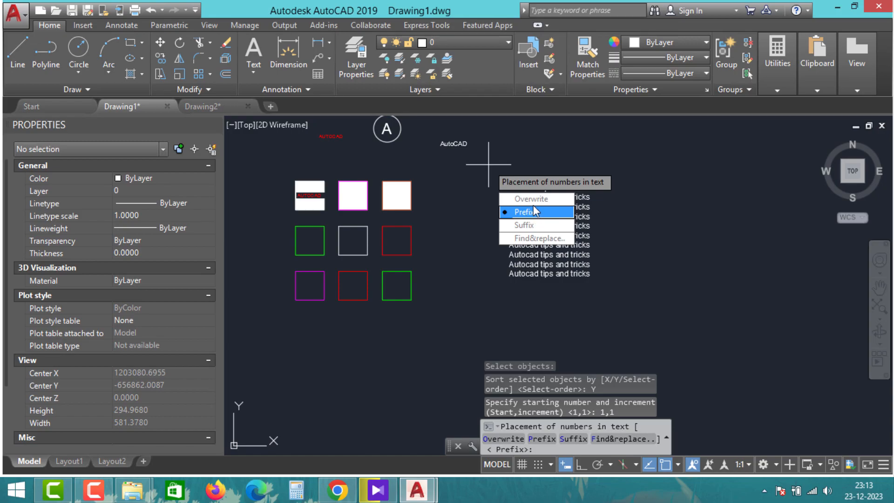
{"action": "left_click", "coordinate": [527, 212]}
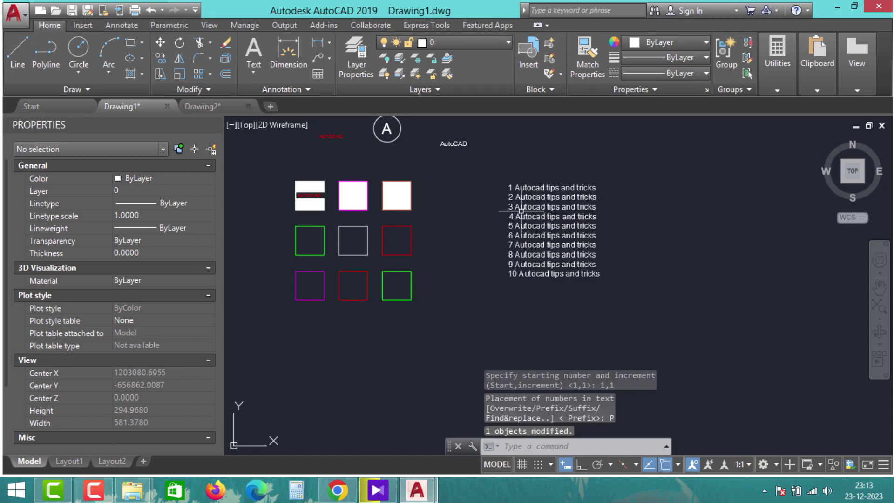
{"action": "mouse_move", "coordinate": [488, 239]}
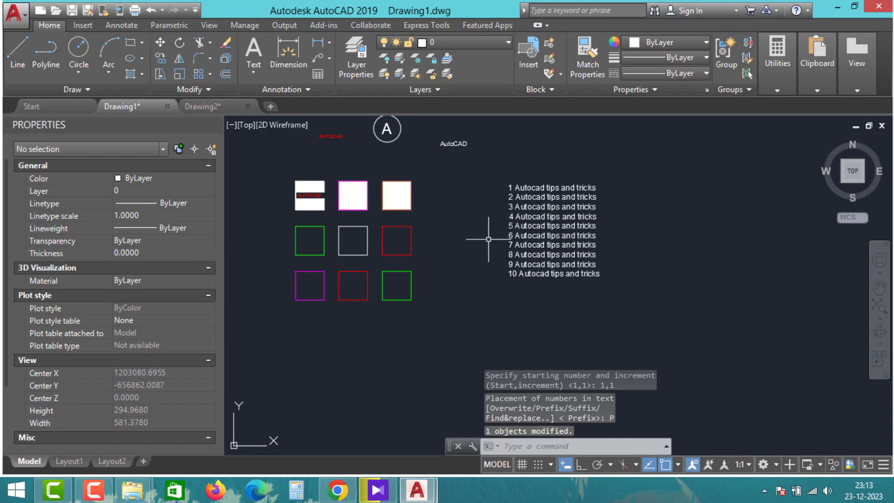
{"action": "left_click", "coordinate": [553, 225]}
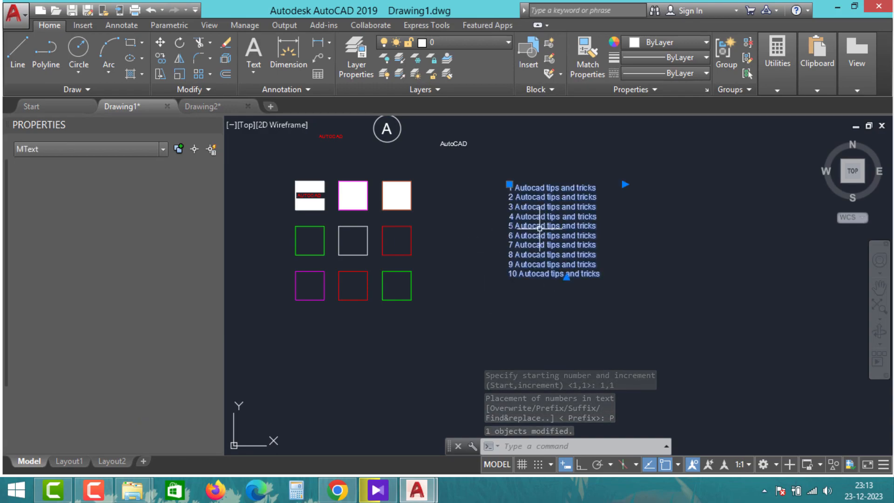